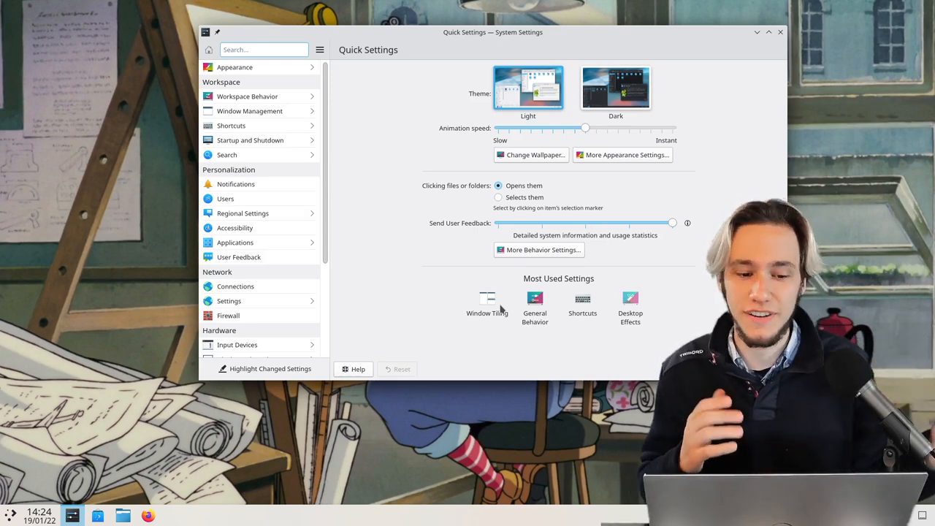
mouse_move(247, 95)
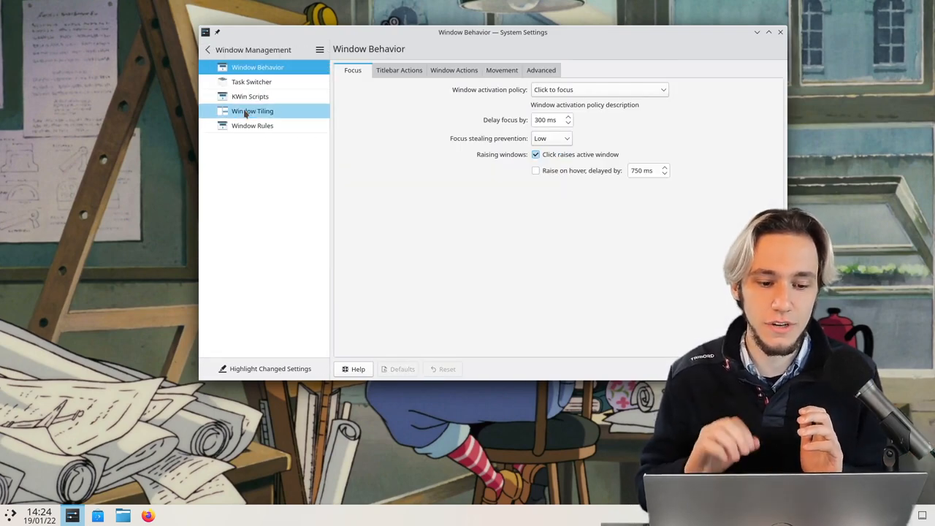
mouse_move(252, 111)
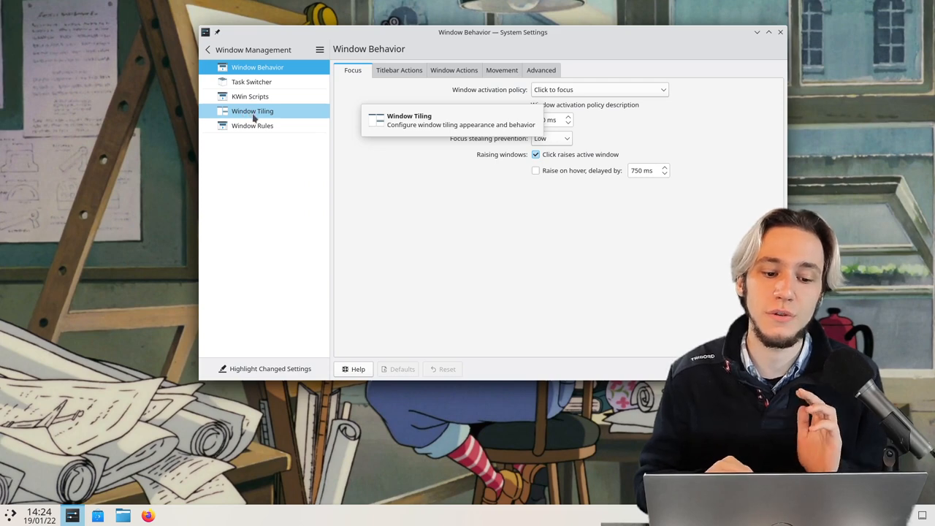
Open the Window Tiling page in the Window Management sidebar.
click(252, 110)
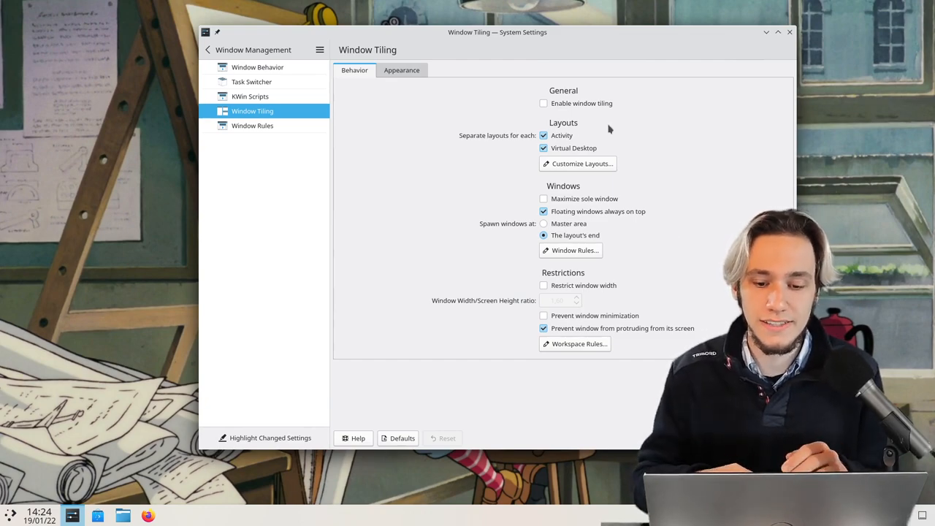
Show the tiling Appearance options with the 15 px outer and inner gaps.
click(544, 103)
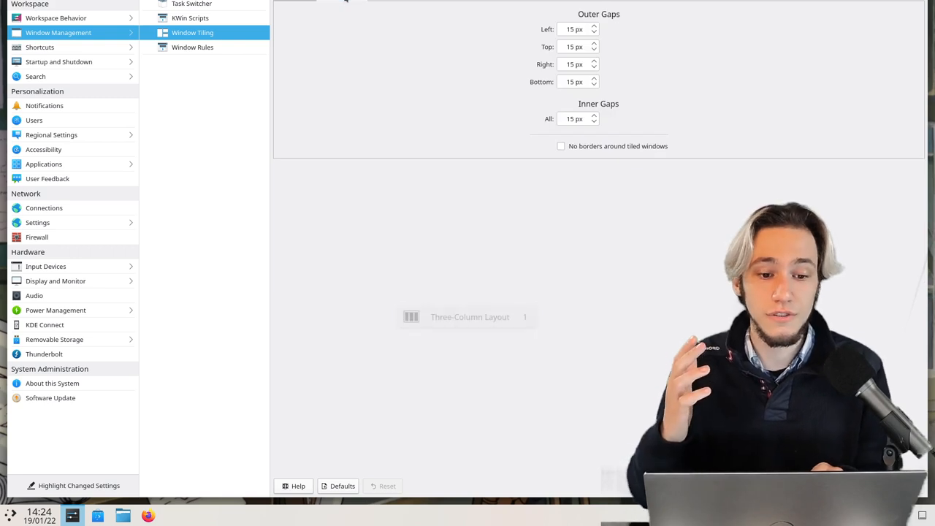
Replace the outer gap values with 30 px and set the inner gap to 5 px.
triple_click(575, 29)
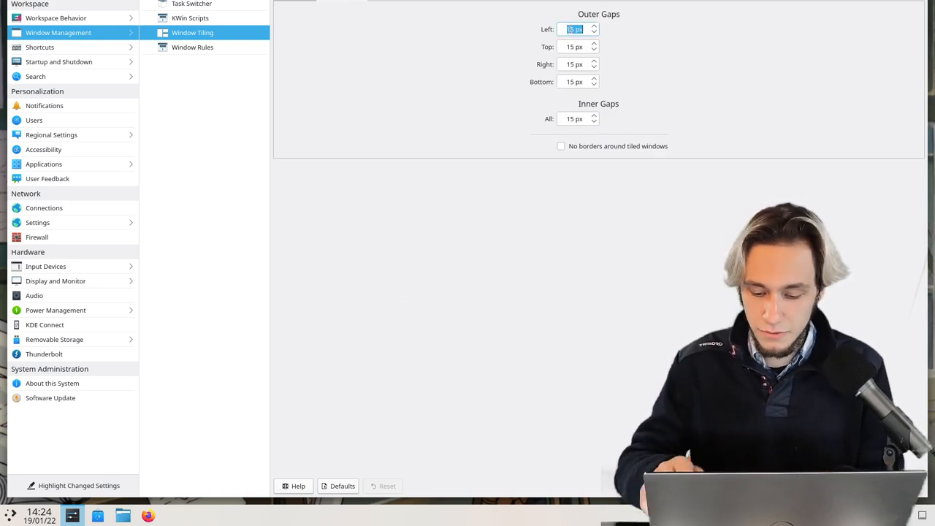
text(30)
click(578, 119)
text(3)
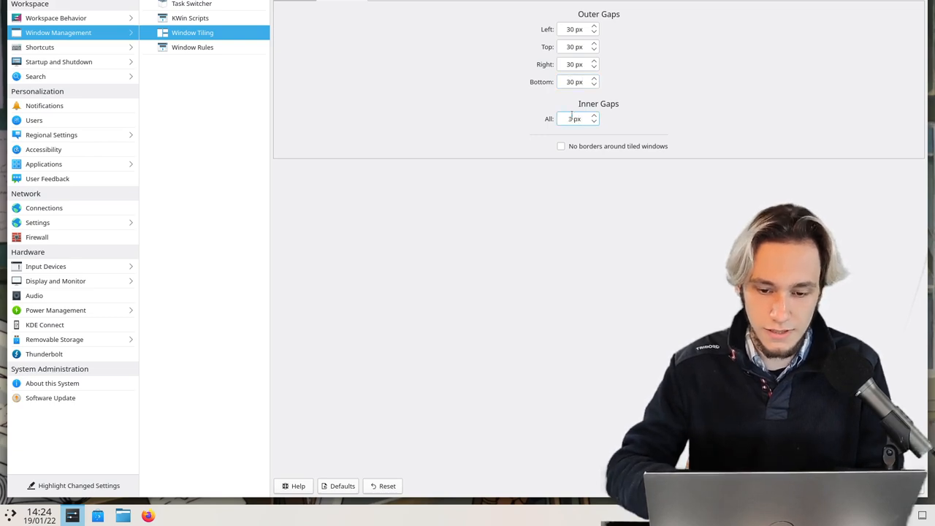
text(5)
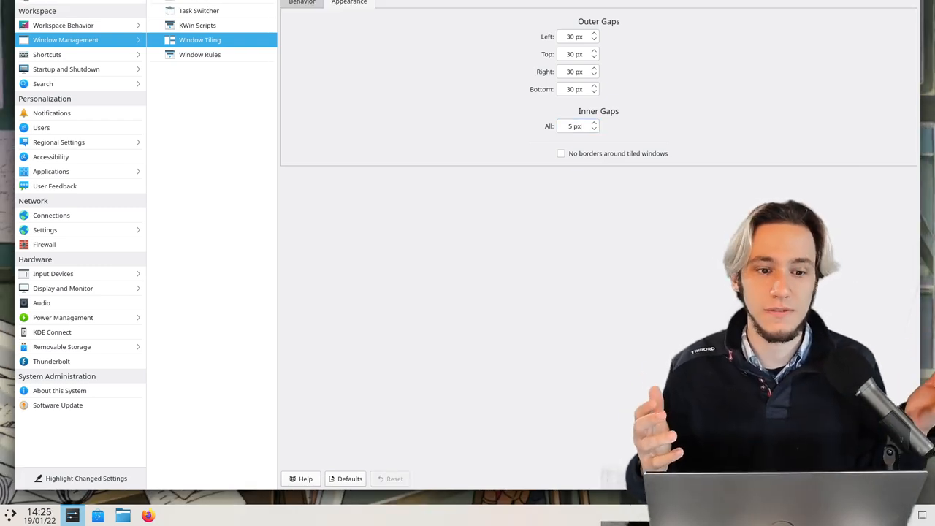
Return to the tiling Behavior options and bring up the Dolphin file manager.
click(302, 2)
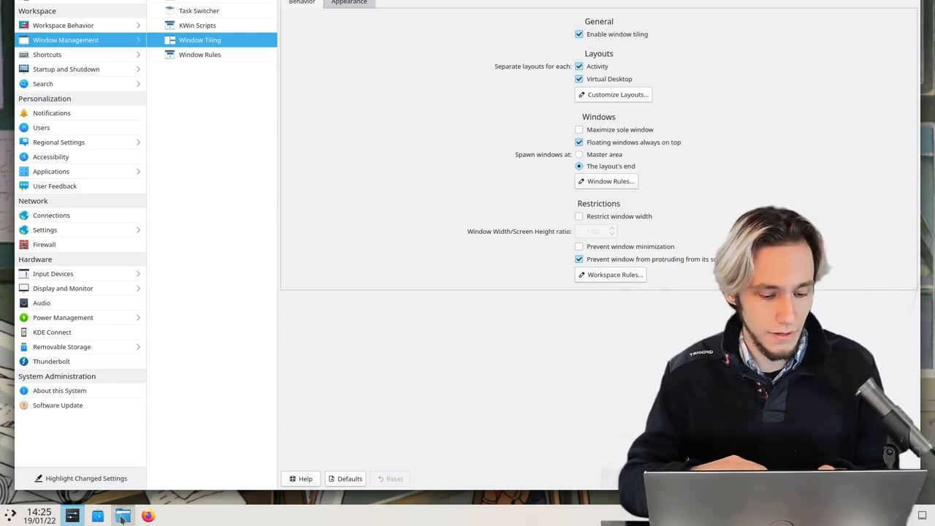
click(122, 516)
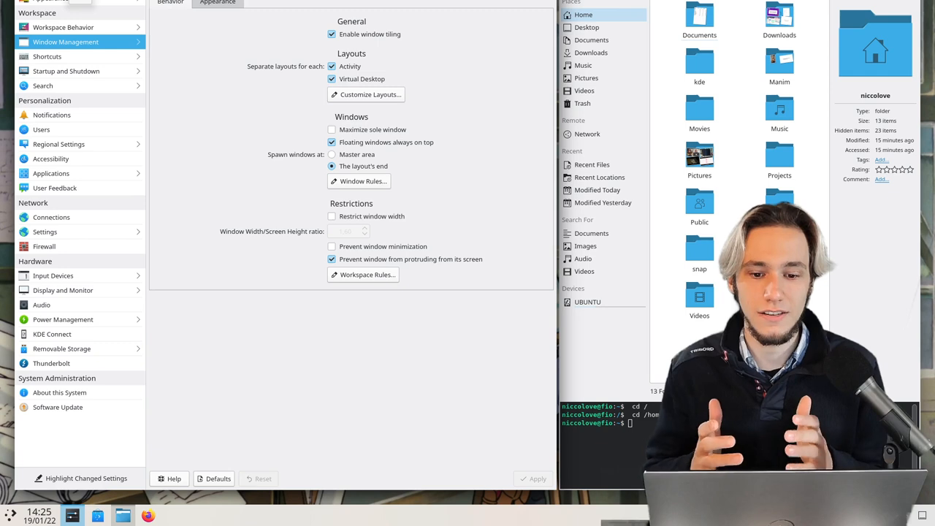
Filter global shortcuts by 'bis' to list KWin's Bismuth shortcuts, then switch to Chrome.
click(47, 27)
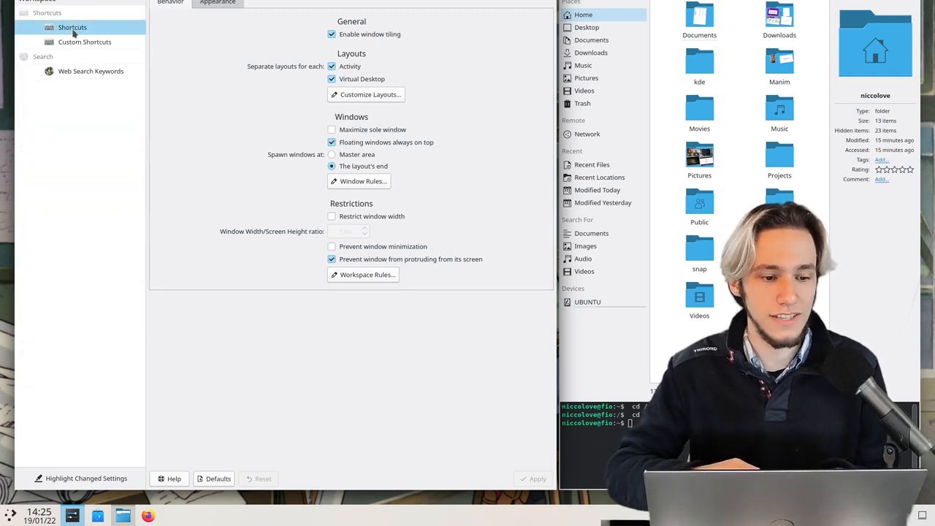
click(72, 27)
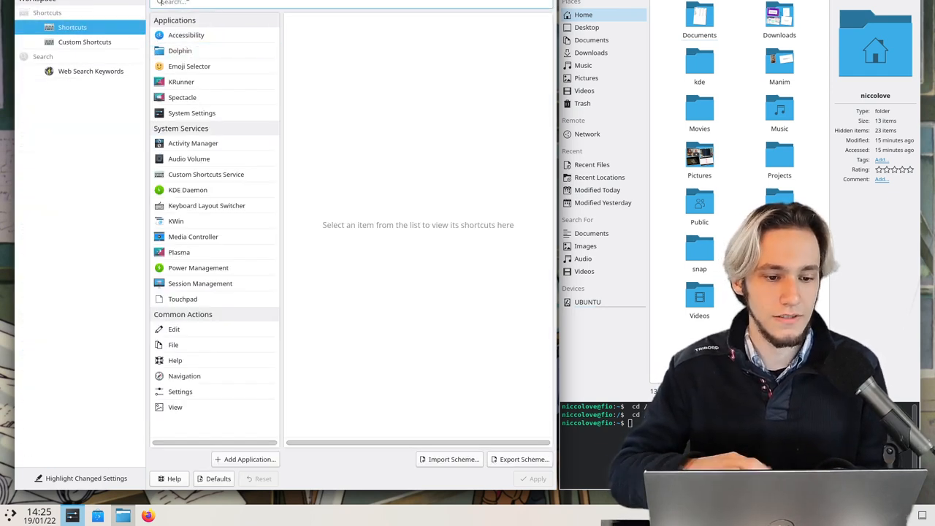
text(bis)
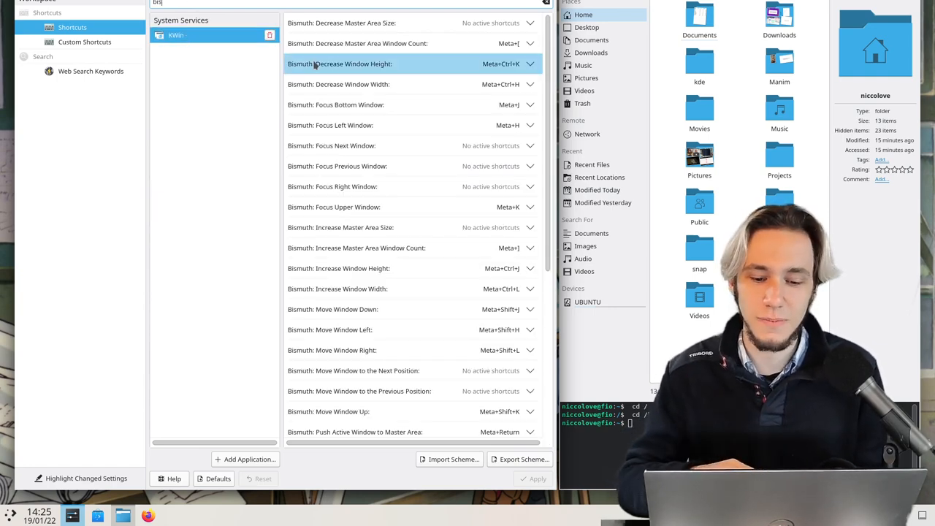
click(332, 186)
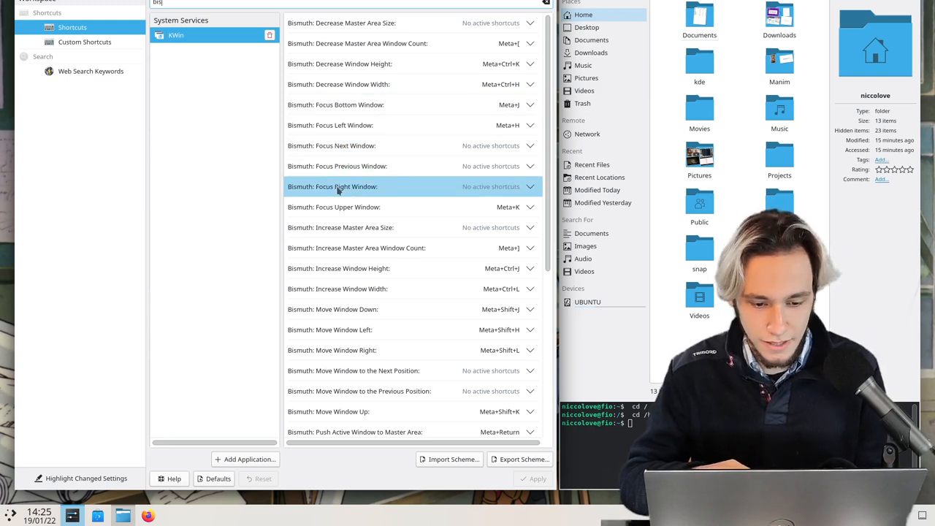
click(329, 329)
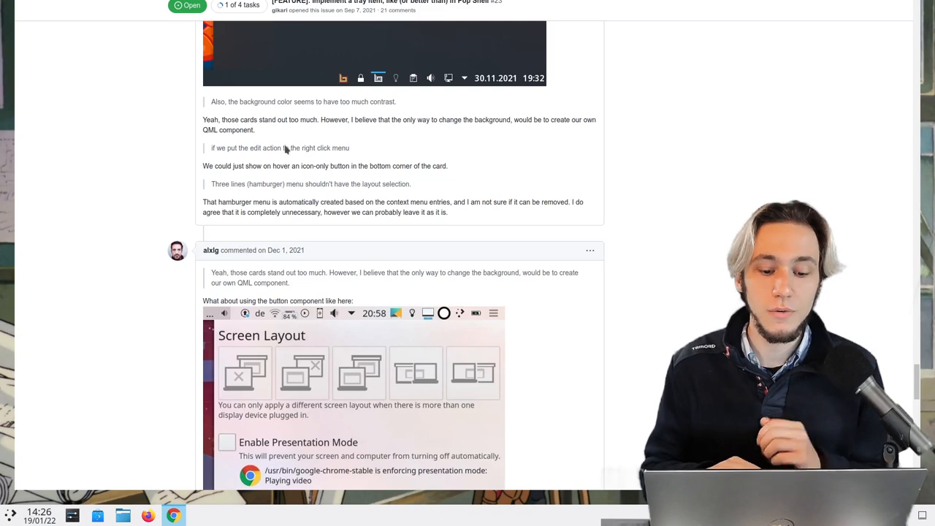
Scroll through the GitHub issue's Bismuth tray-item comments and layout mockups.
scroll(up, 3)
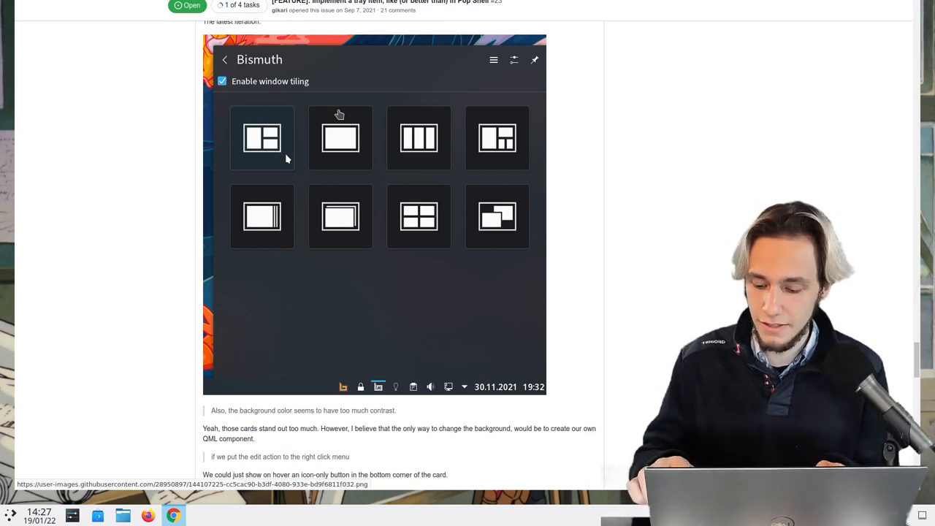
mouse_move(498, 217)
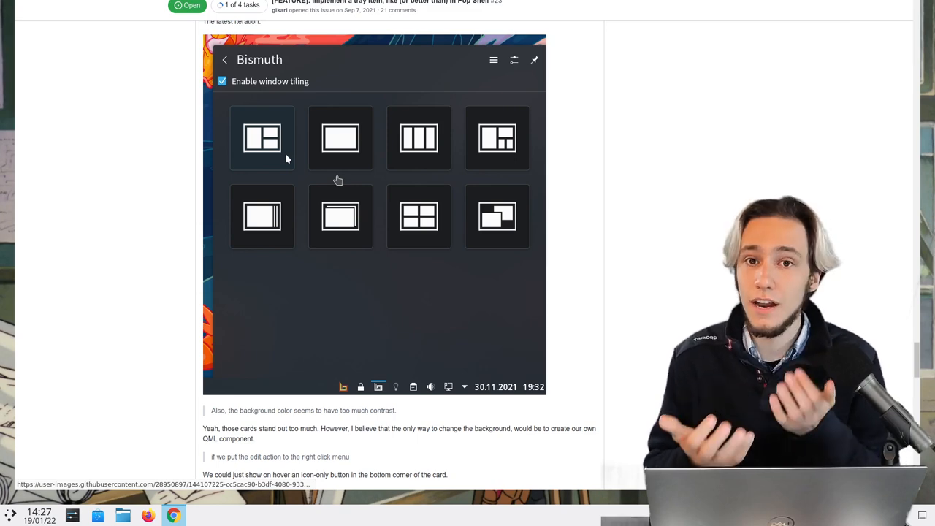
mouse_move(232, 261)
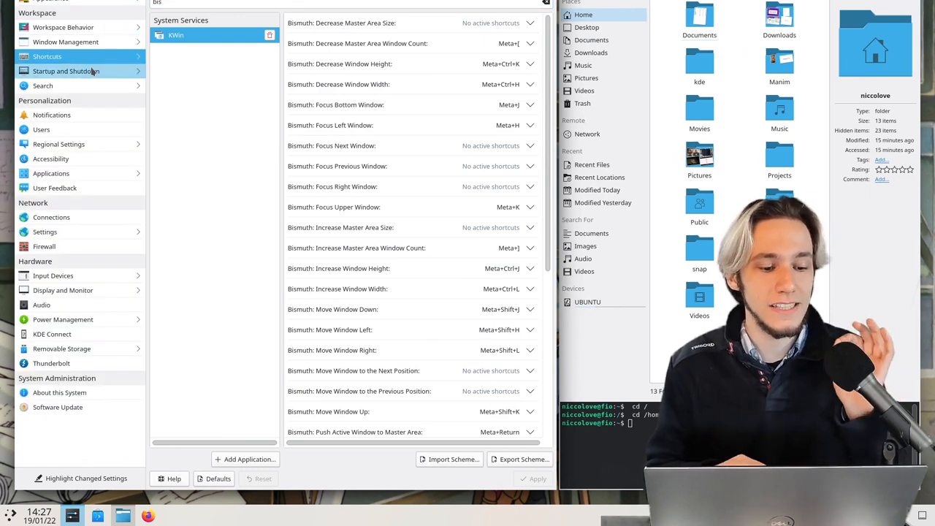
Visit Window Management, return to the settings overview, then switch to the Bismuth repository.
click(65, 42)
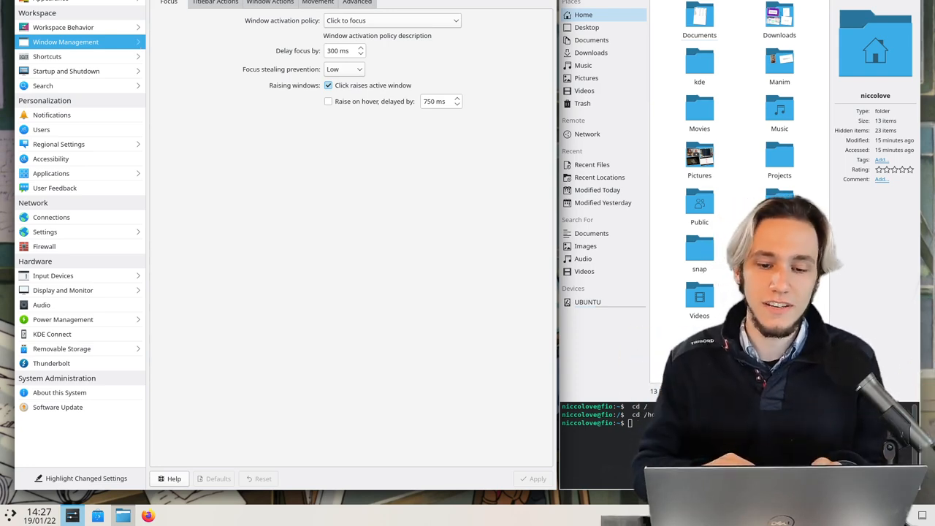
click(72, 516)
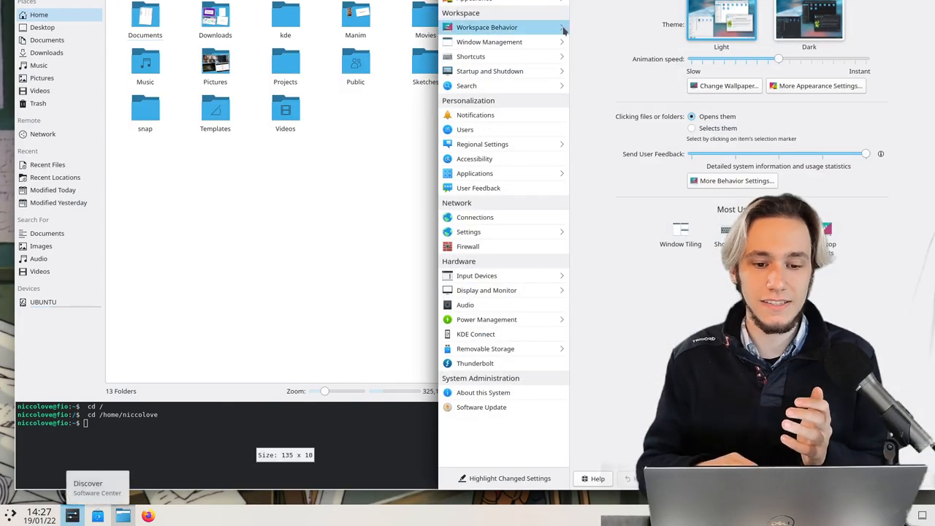
click(492, 42)
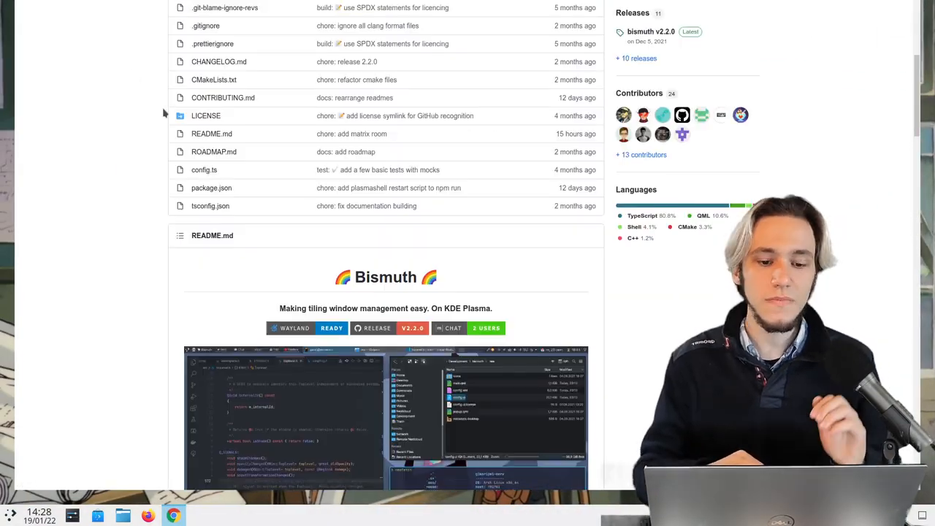
scroll(up, 3)
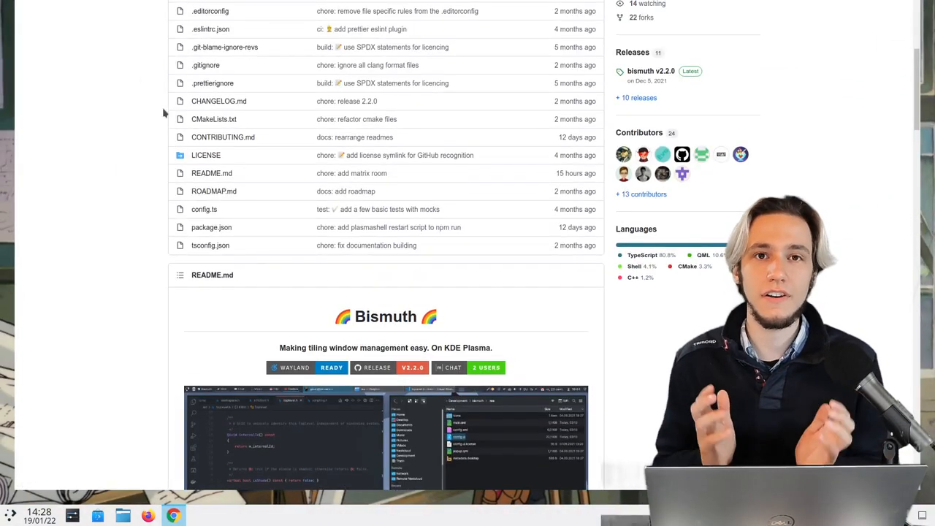
scroll(up, 3)
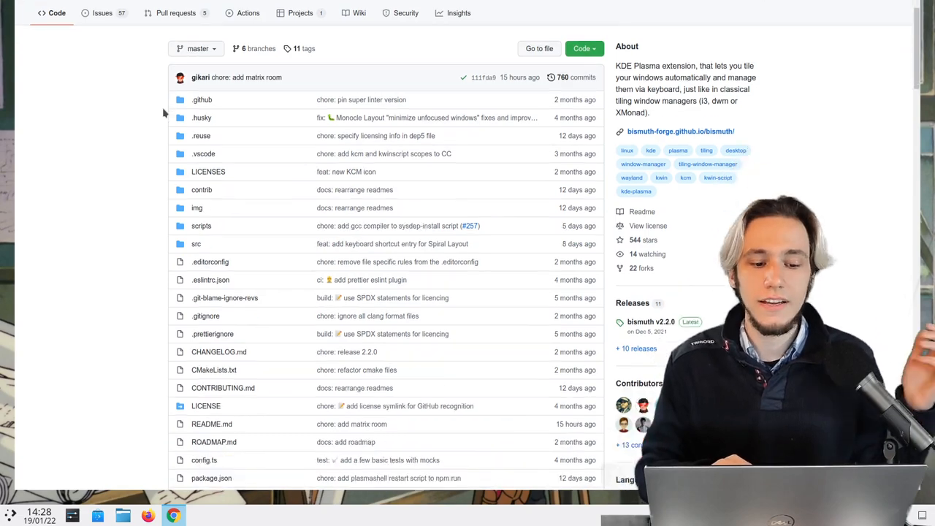
scroll(down, 3)
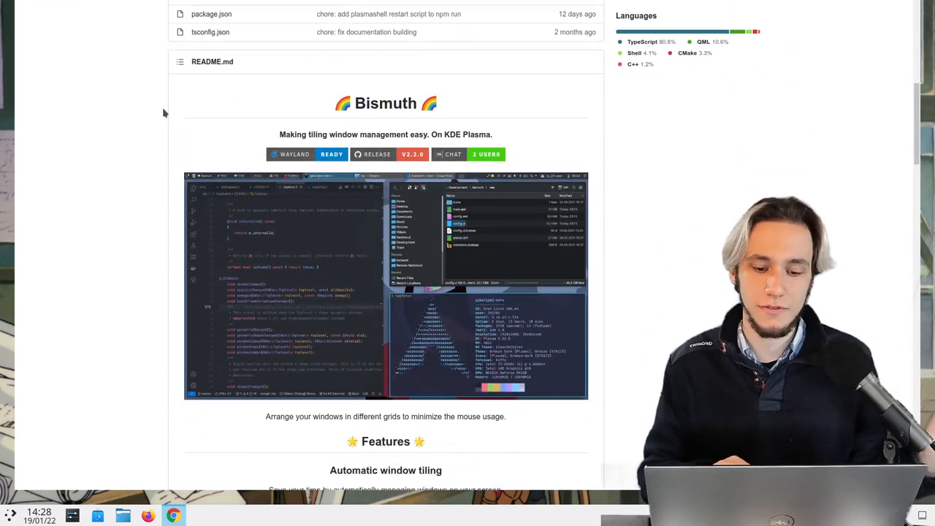
scroll(down, 3)
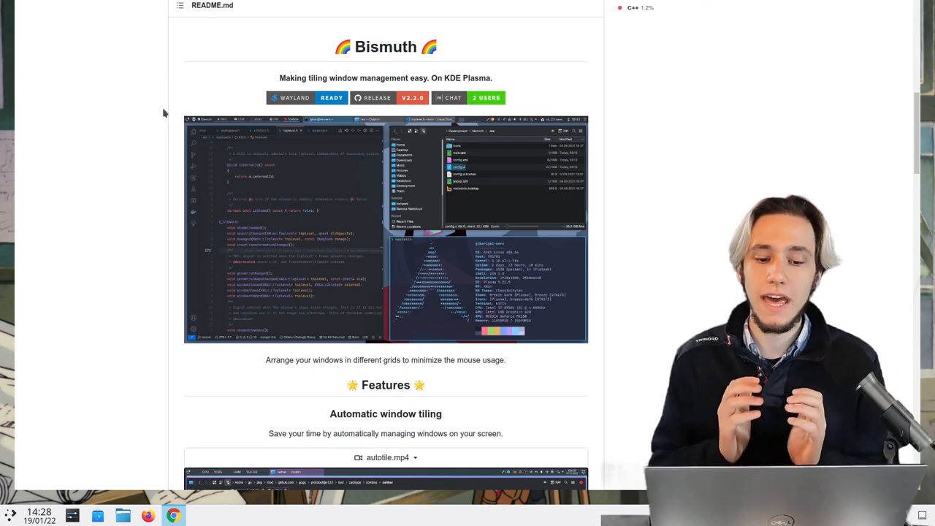
mouse_move(305, 95)
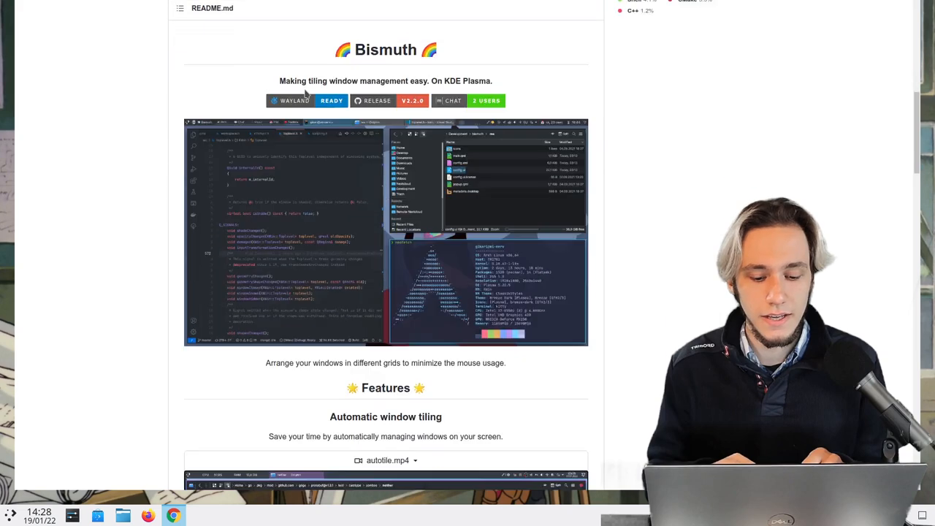
scroll(down, 3)
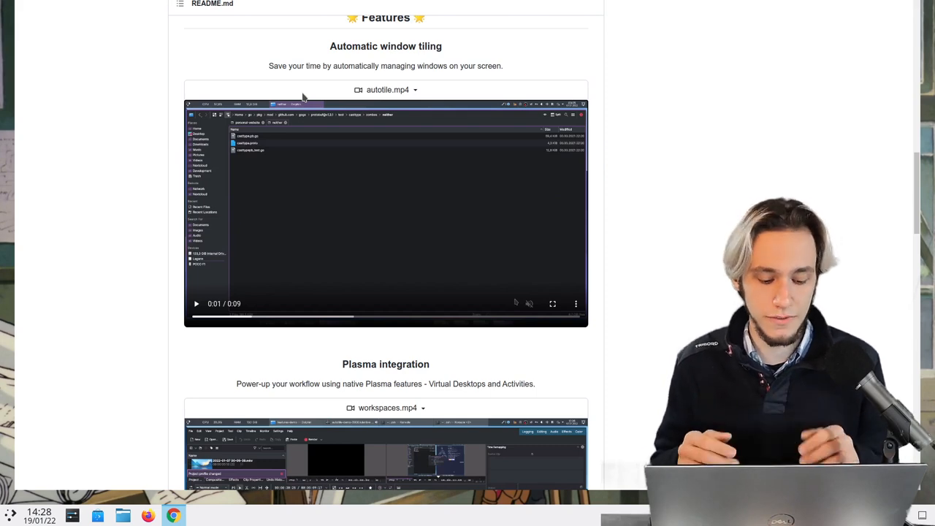
scroll(up, 3)
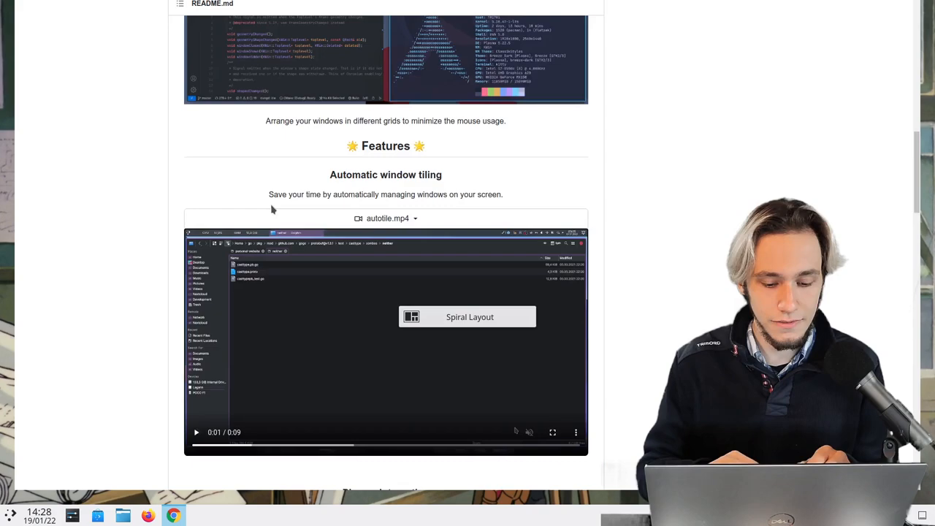
scroll(down, 3)
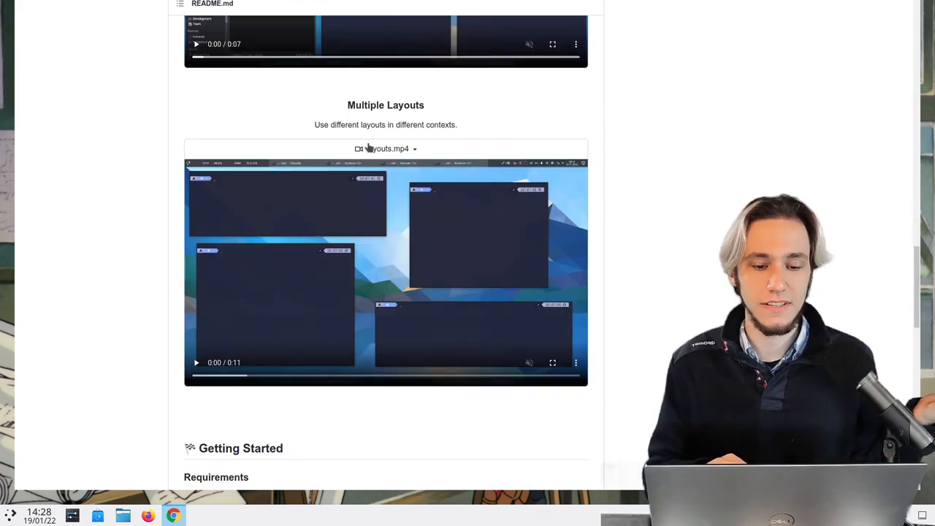
scroll(down, 3)
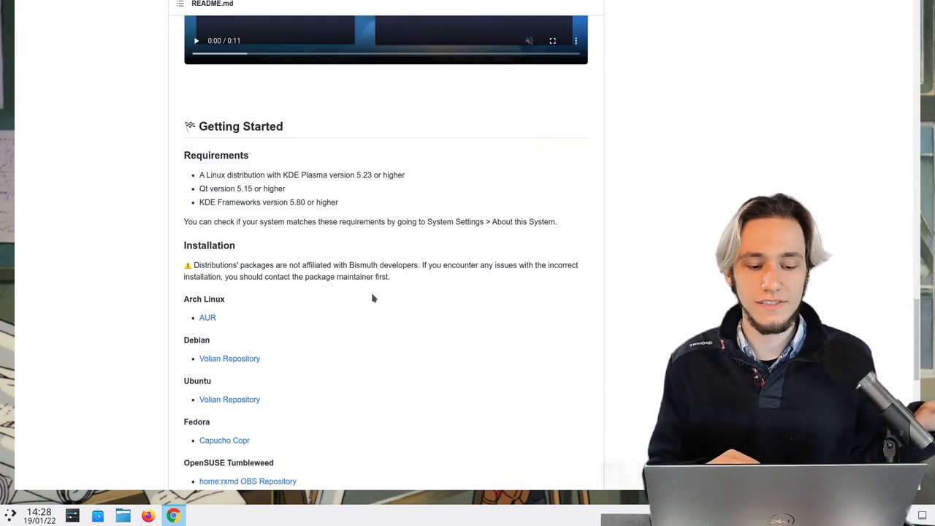
scroll(down, 3)
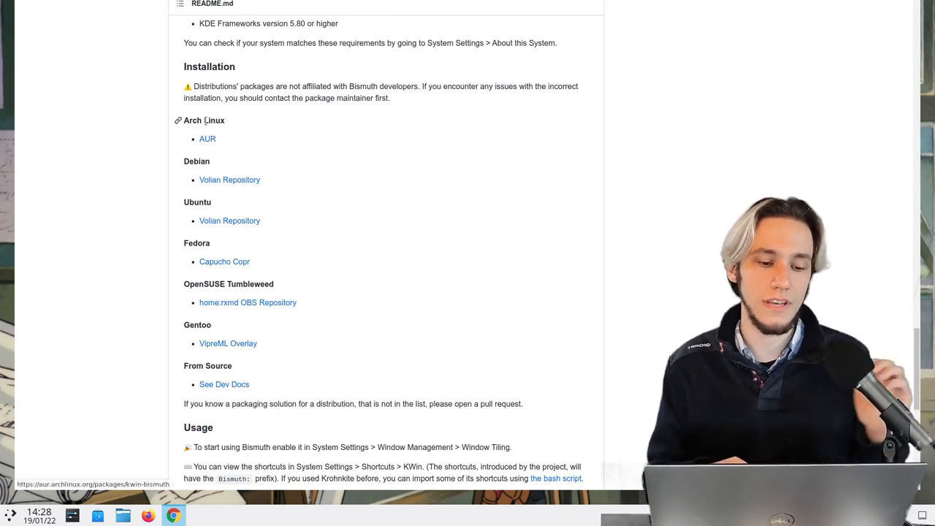
scroll(down, 3)
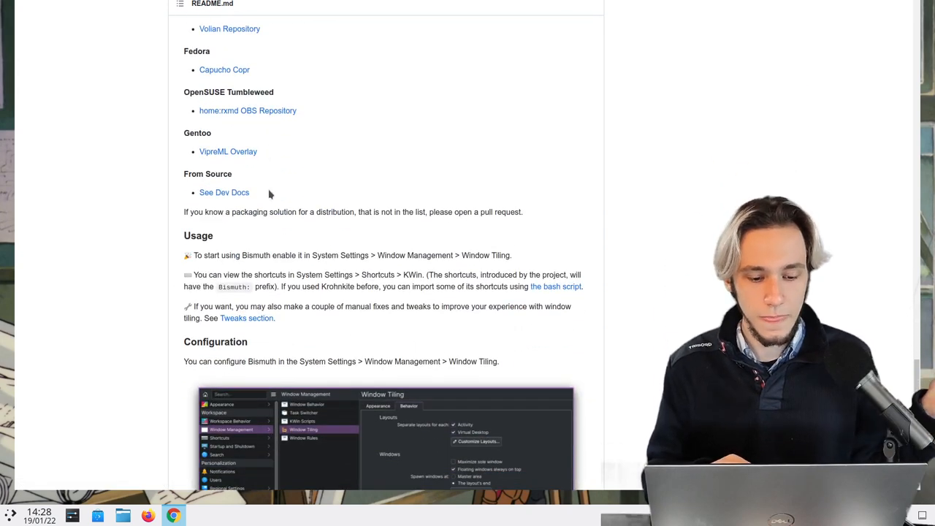
scroll(down, 3)
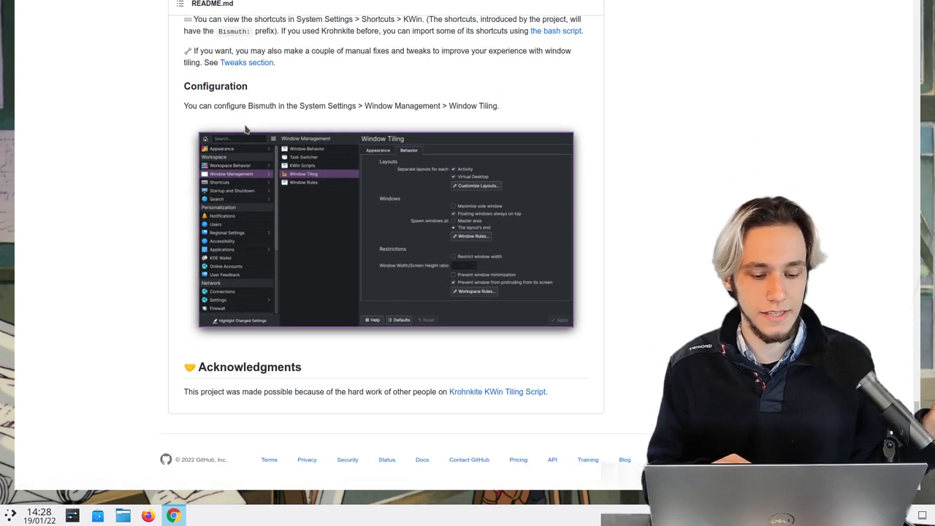
mouse_move(523, 437)
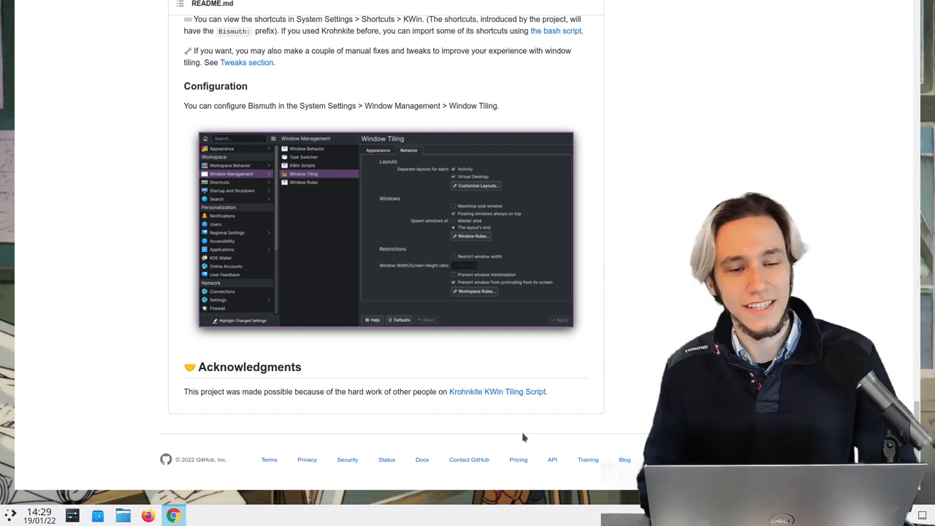
mouse_move(500, 400)
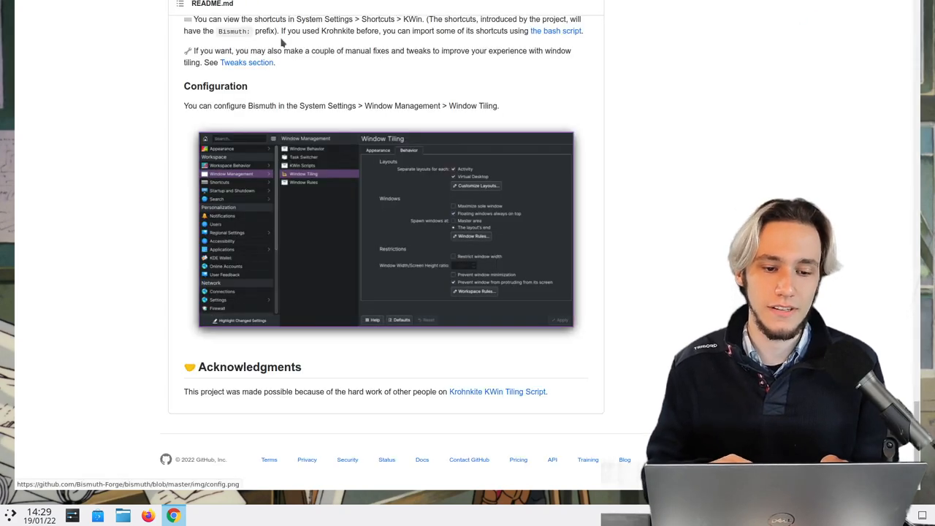
scroll(up, 3)
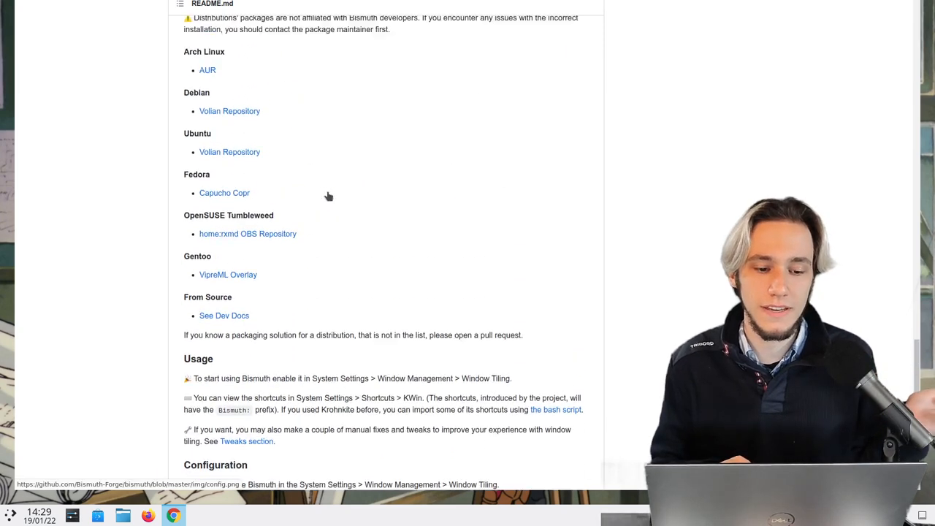
scroll(up, 3)
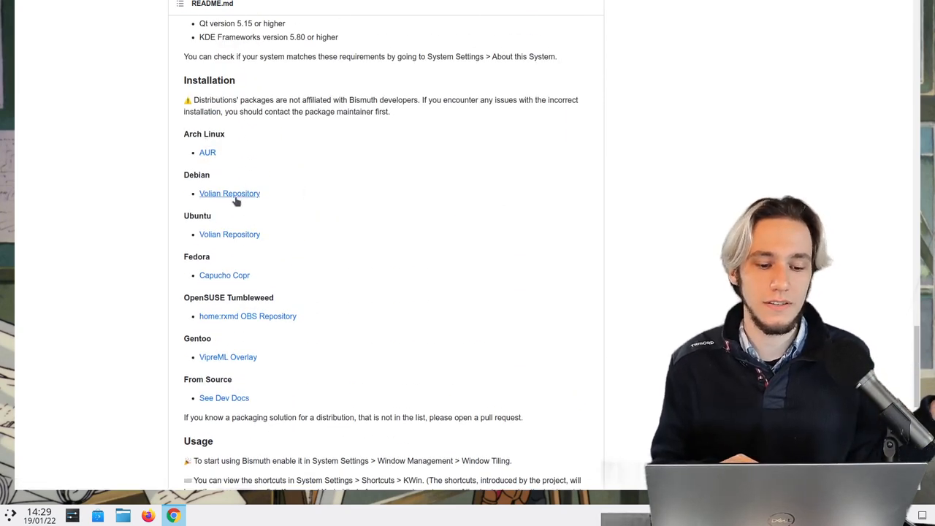
mouse_move(369, 247)
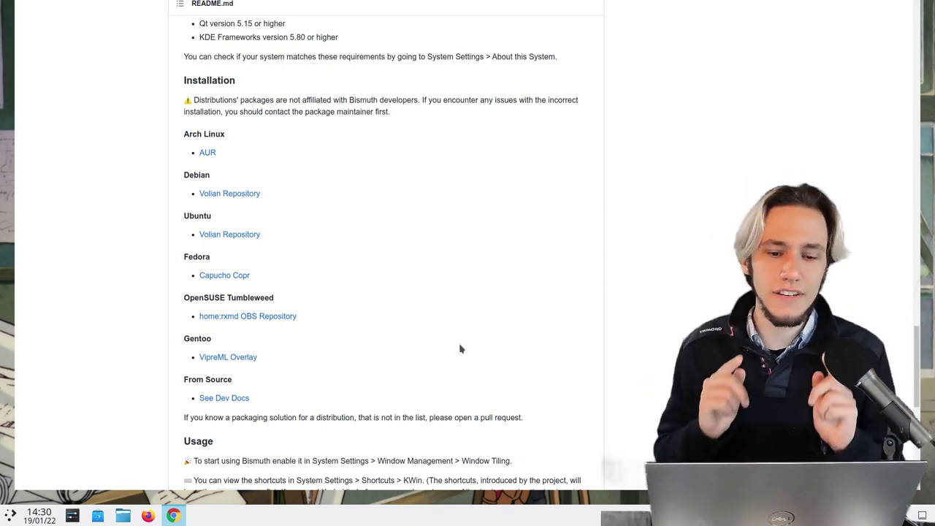
mouse_move(387, 40)
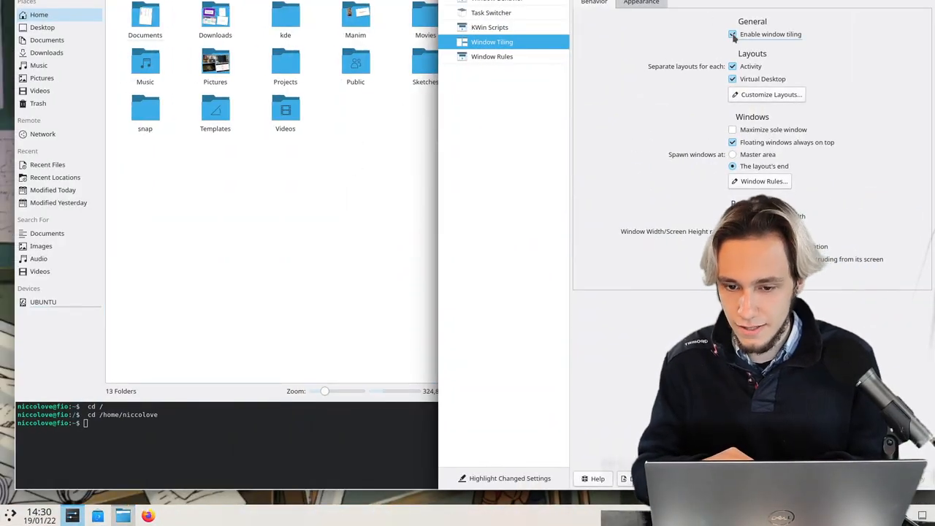
Turn off automatic window tiling and go to the KWin Scripts settings.
click(733, 34)
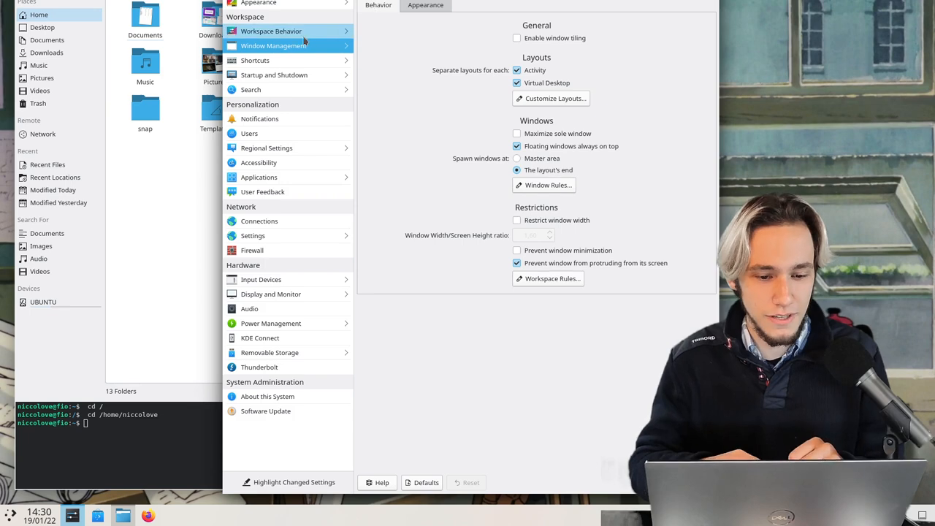
click(273, 45)
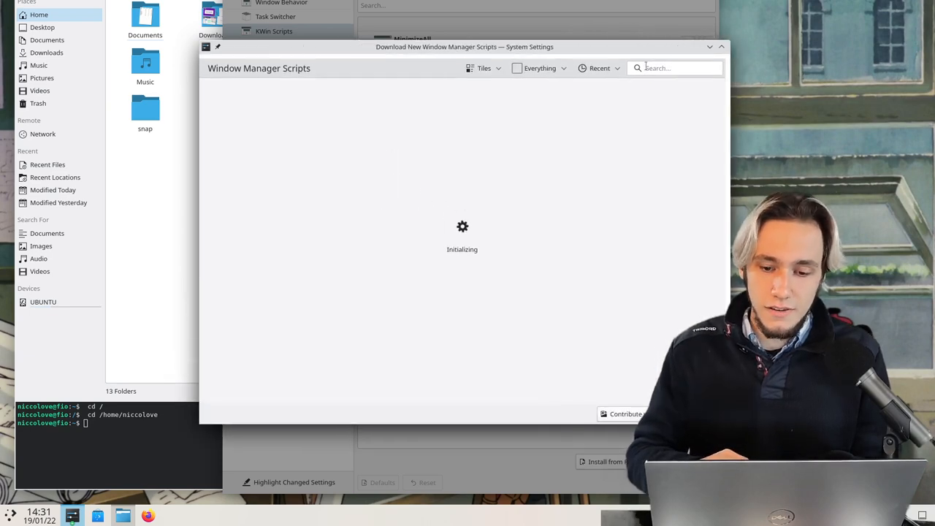
mouse_move(654, 84)
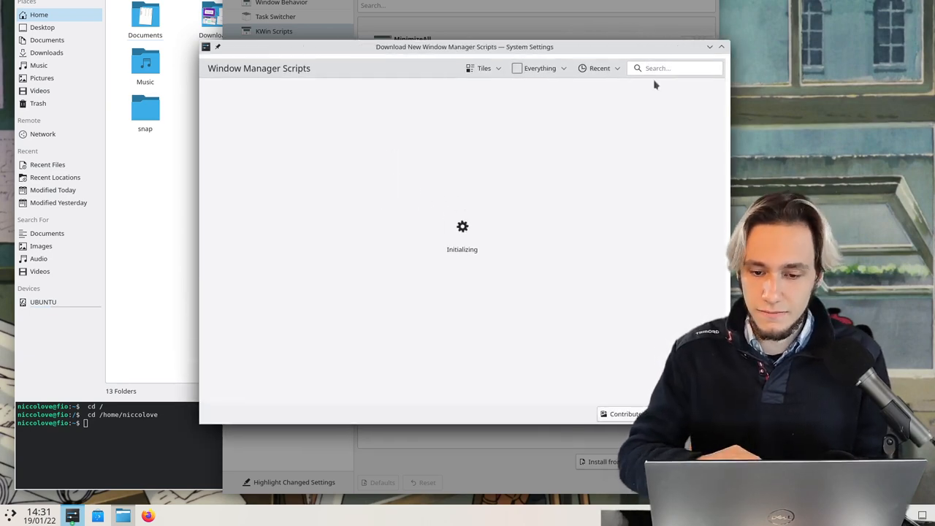
Search the script store for 'tiling' and dismiss the 'Connection closed' error.
text(tiling)
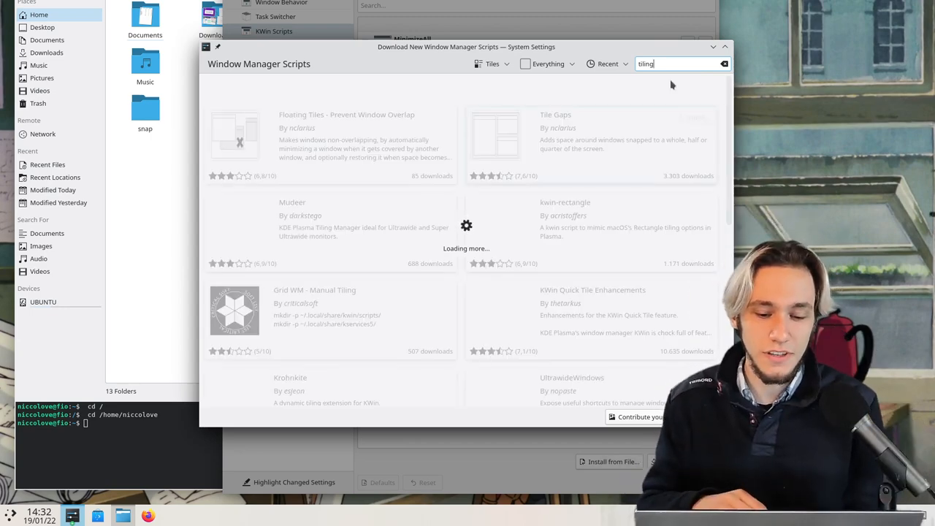
mouse_move(590, 172)
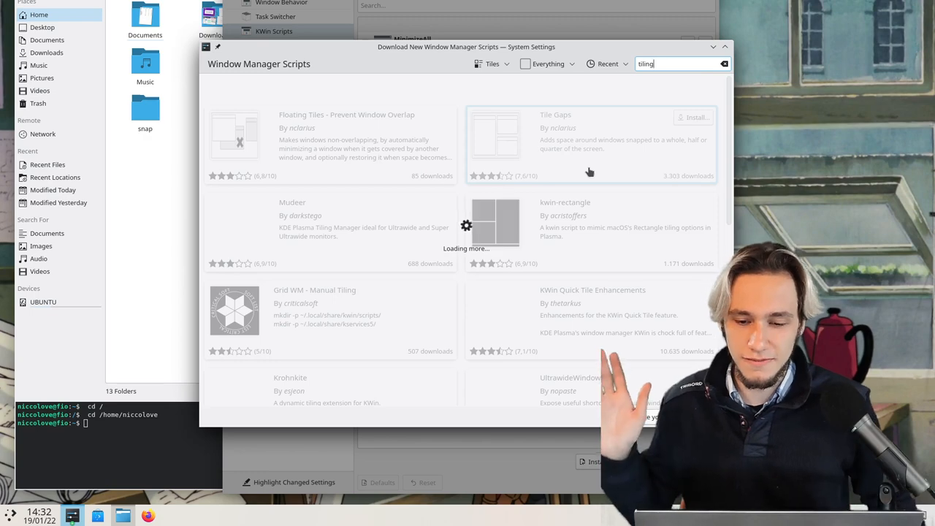
mouse_move(302, 128)
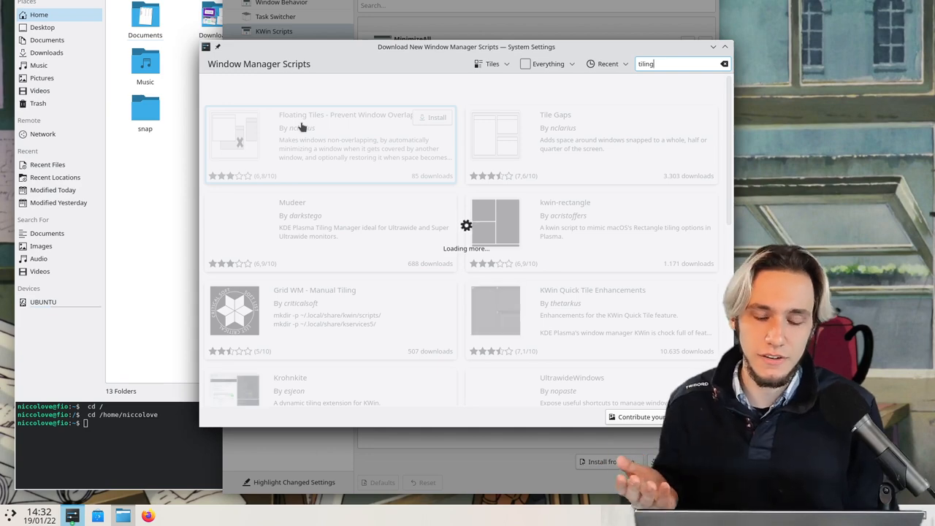
mouse_move(569, 125)
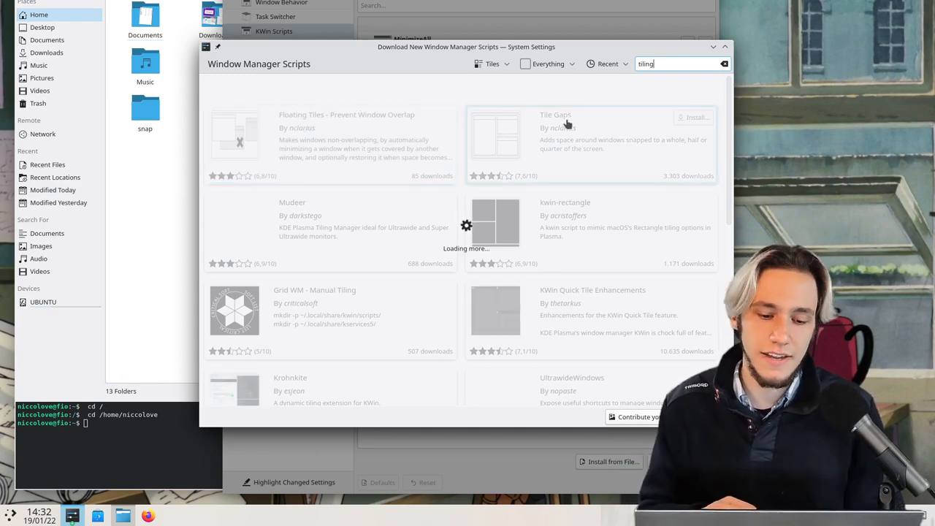
mouse_move(400, 268)
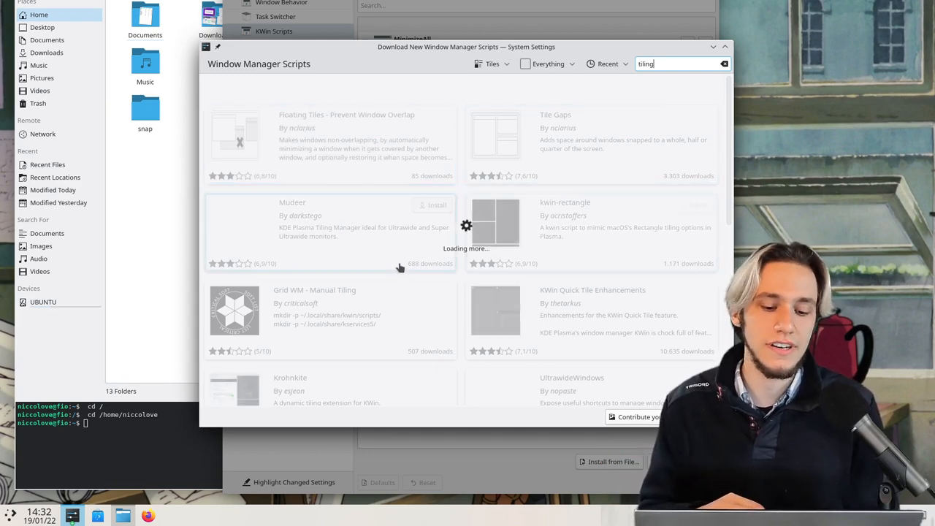
mouse_move(424, 307)
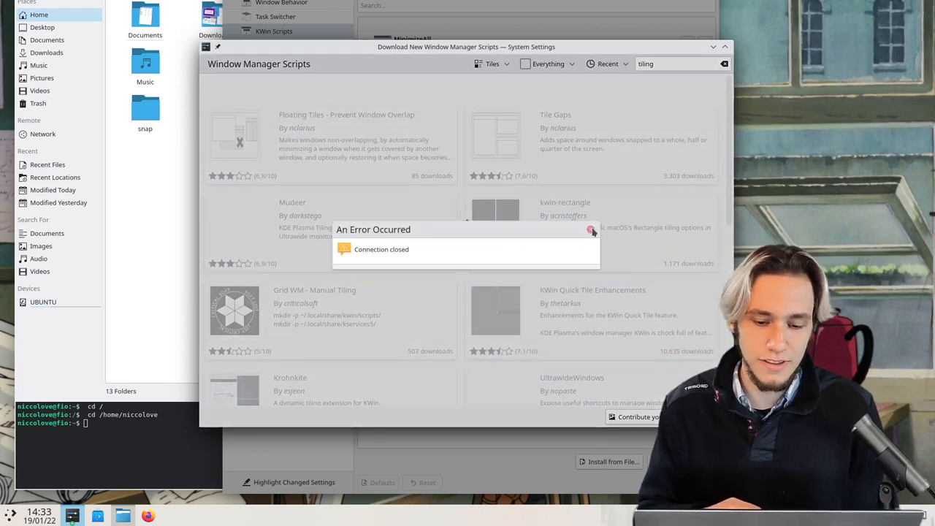
mouse_move(592, 230)
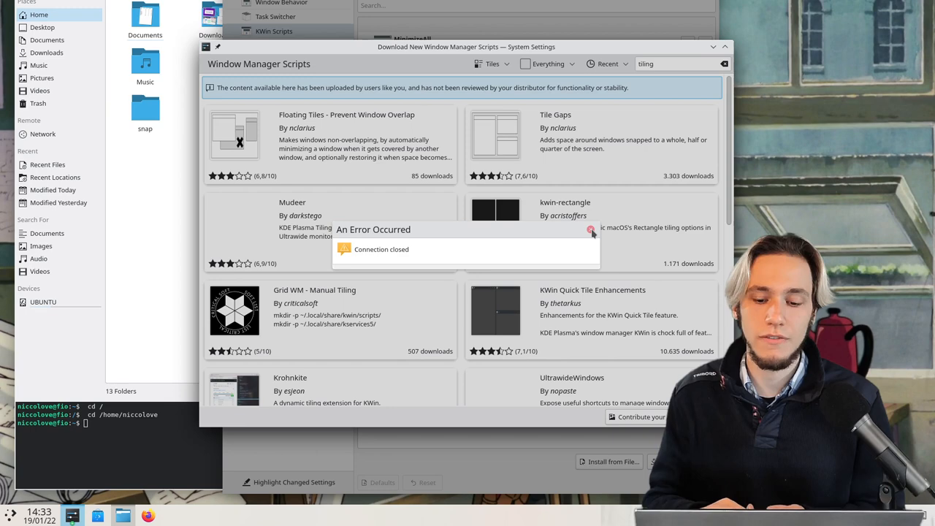
click(590, 230)
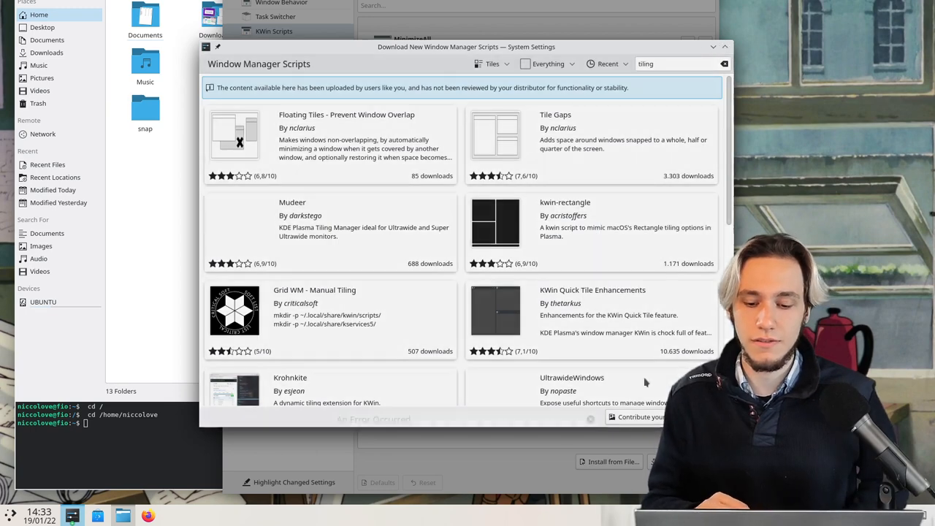